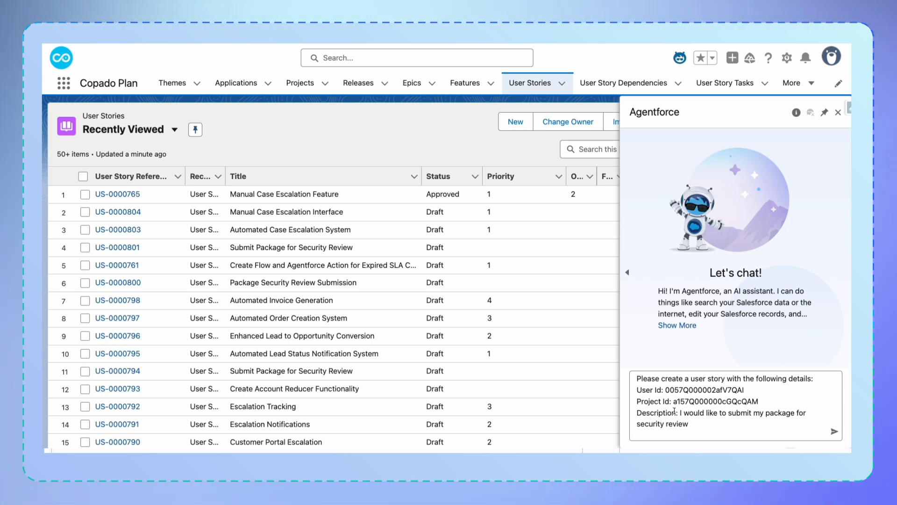
Step: Send the user ID, project ID and description request, producing user story US-0000814
click(833, 431)
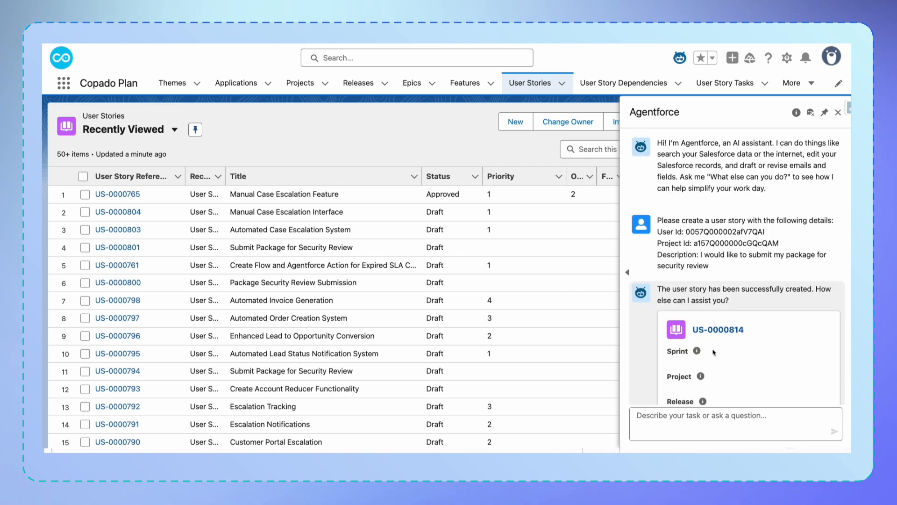
scroll(down, 3)
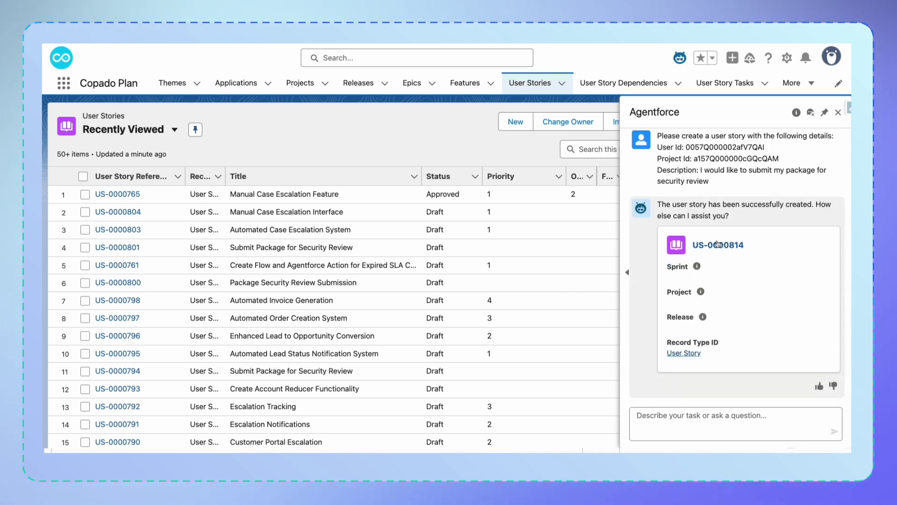
Step: Open US-0000814 from the Agentforce reply and scroll to its User Story Definition section
click(719, 244)
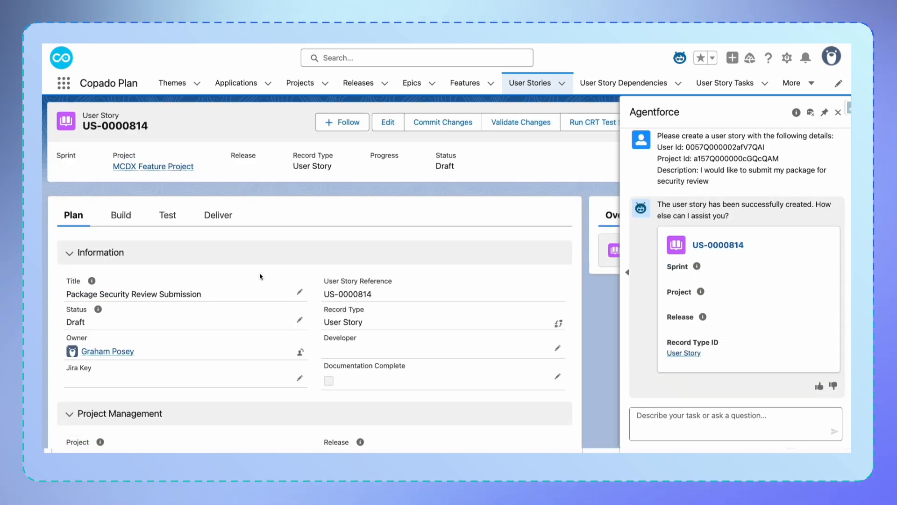
scroll(down, 3)
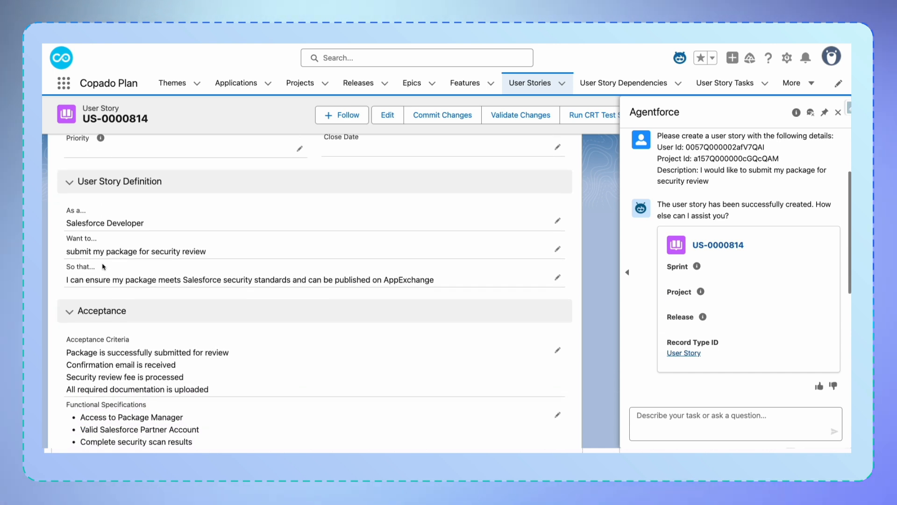
scroll(down, 3)
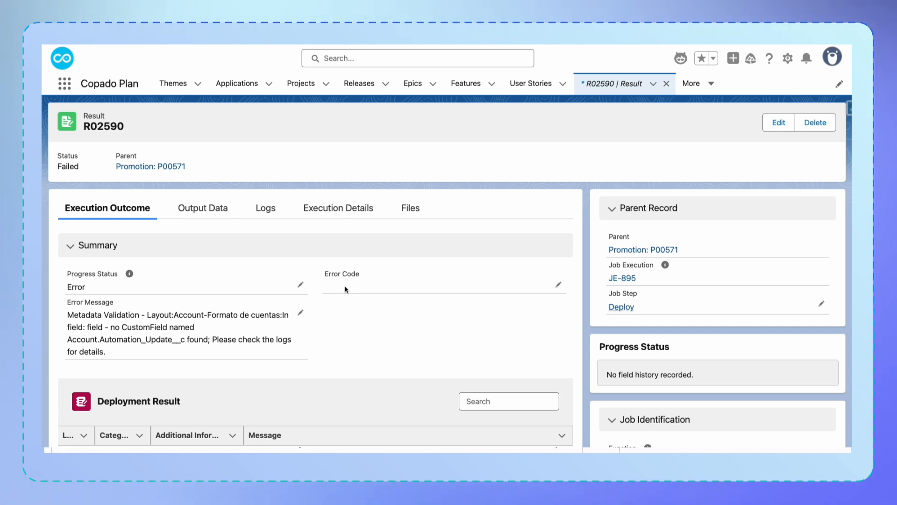
mouse_move(668, 71)
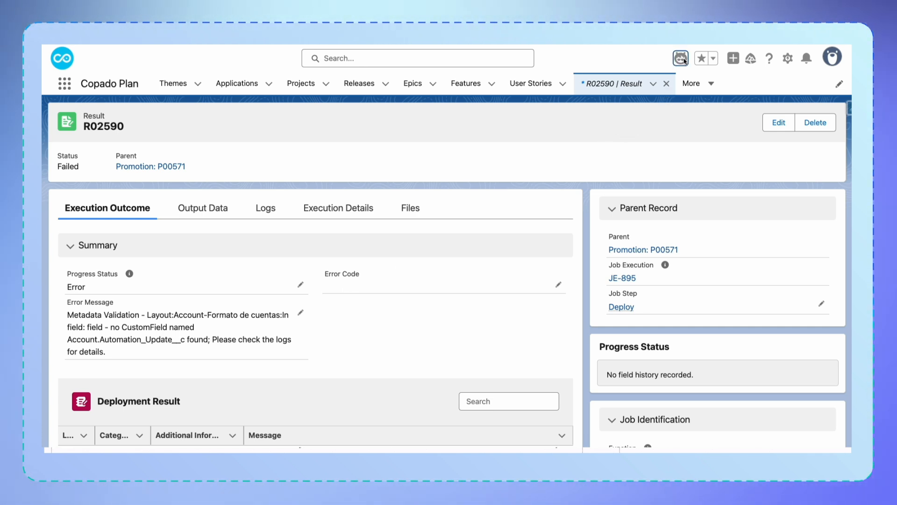
Step: Ask Agentforce 'Please explain this result record to me' and read the missing-field explanation
click(680, 58)
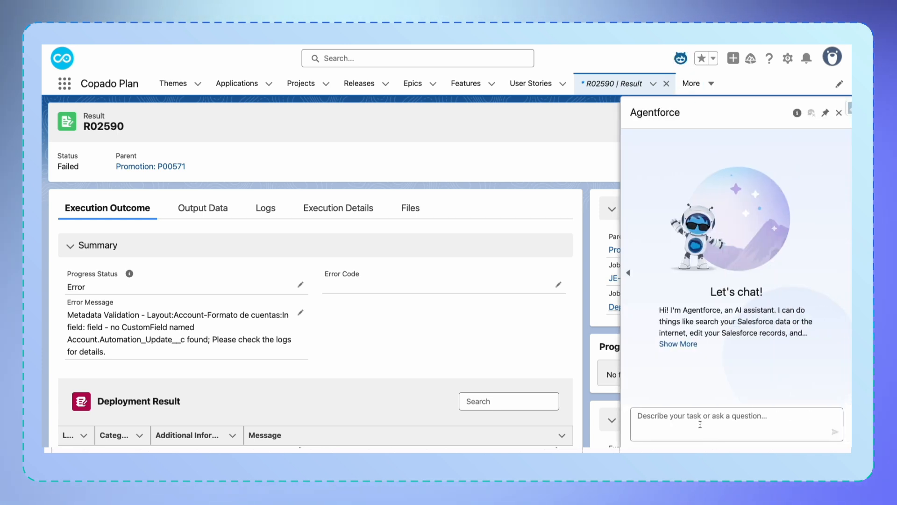
text(Please explain this result record to me)
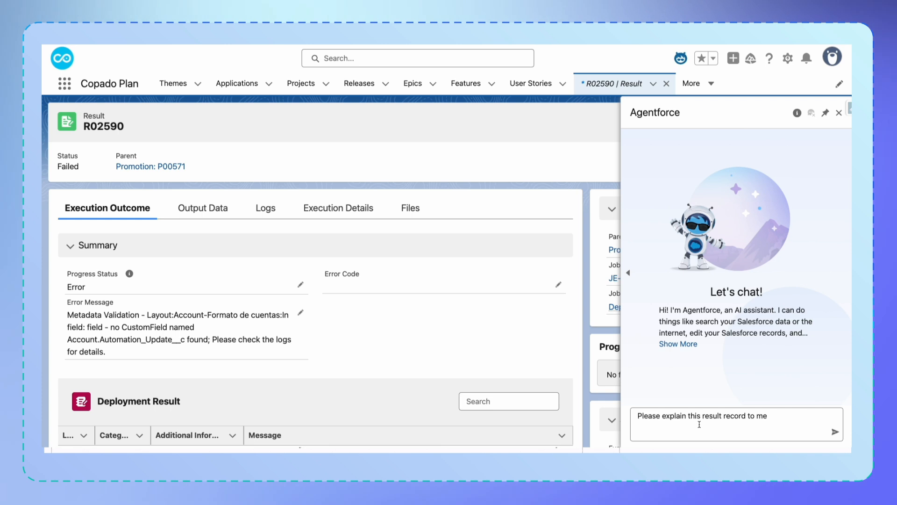
click(835, 425)
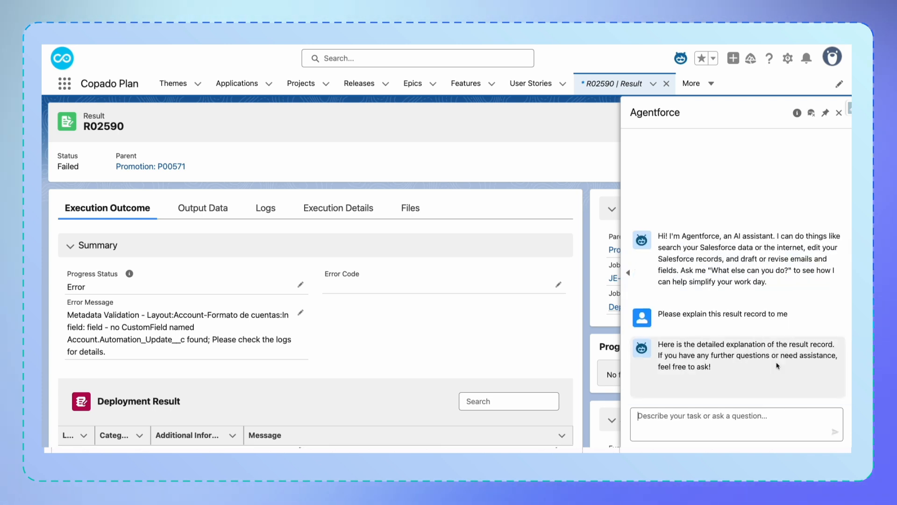
scroll(down, 3)
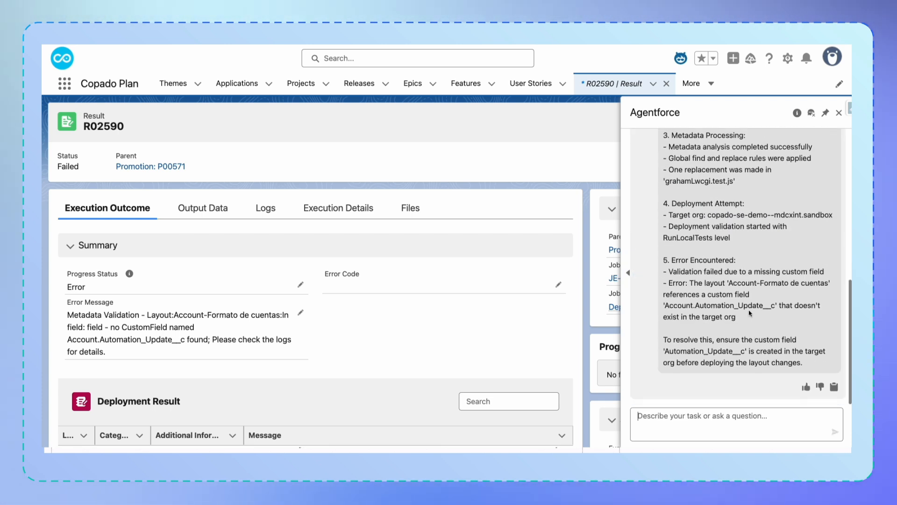
scroll(up, 3)
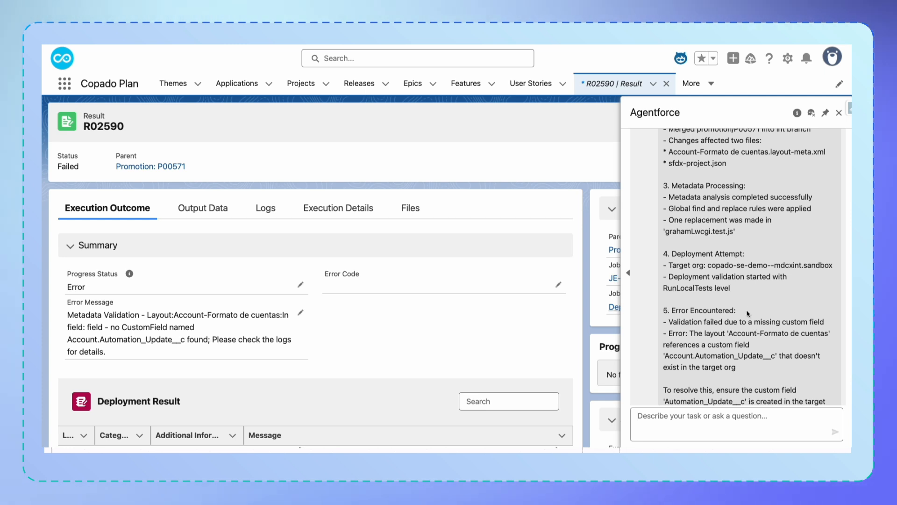
scroll(up, 3)
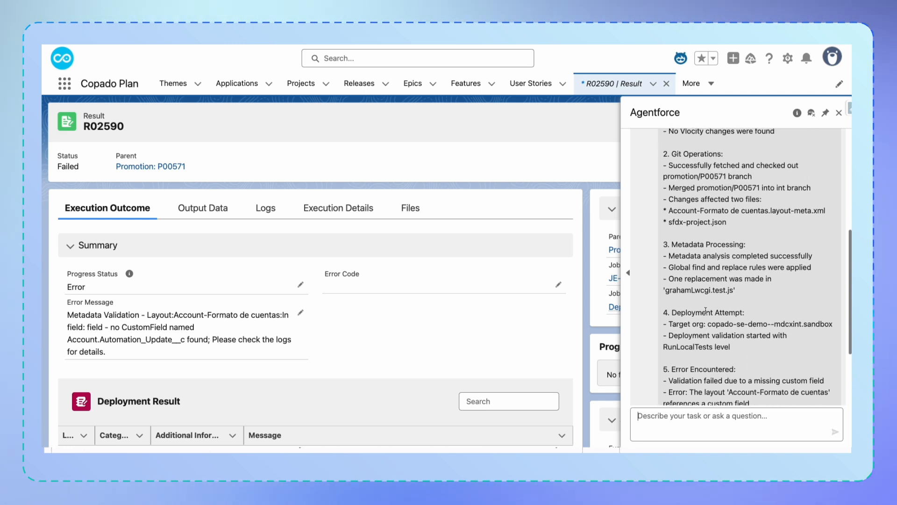
scroll(up, 3)
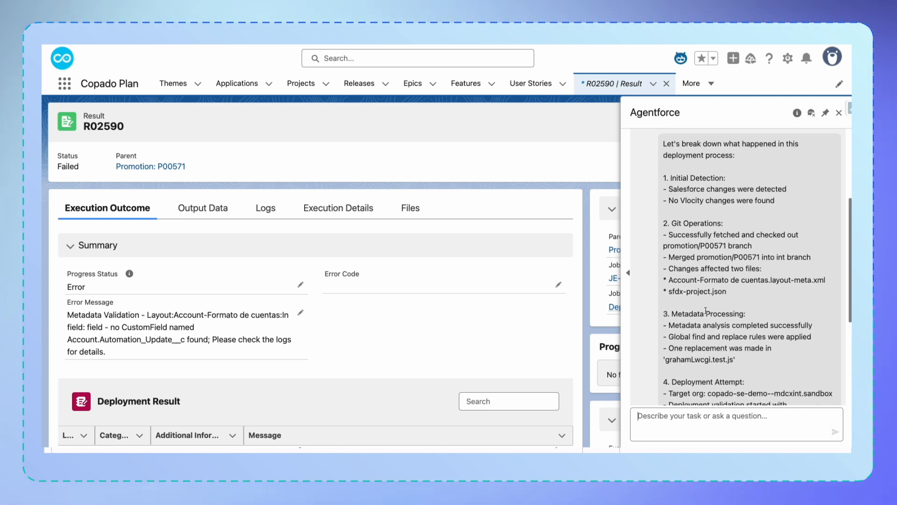
scroll(up, 3)
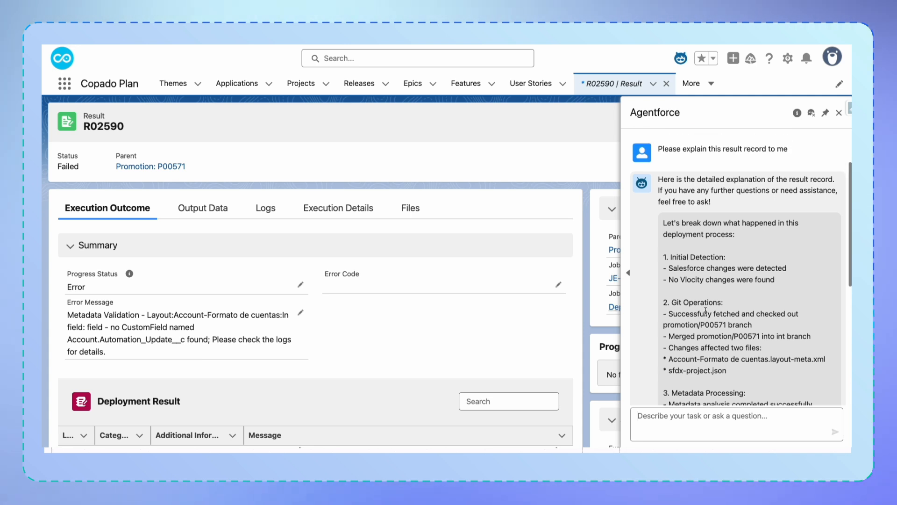
scroll(up, 3)
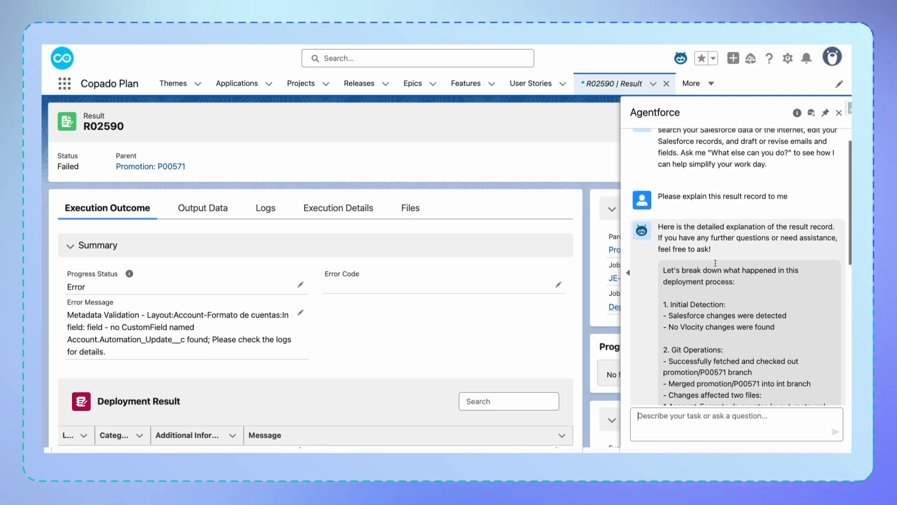
scroll(up, 3)
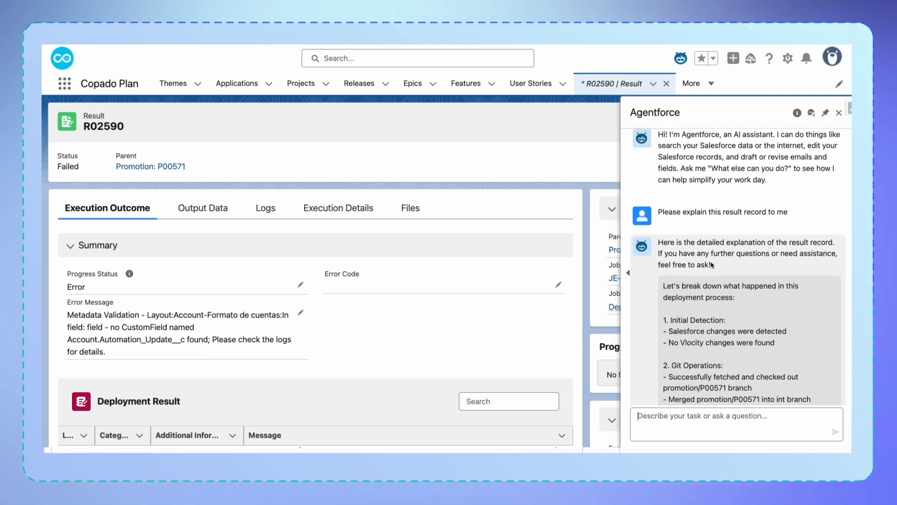
Step: Close the Agentforce chat panel
click(359, 83)
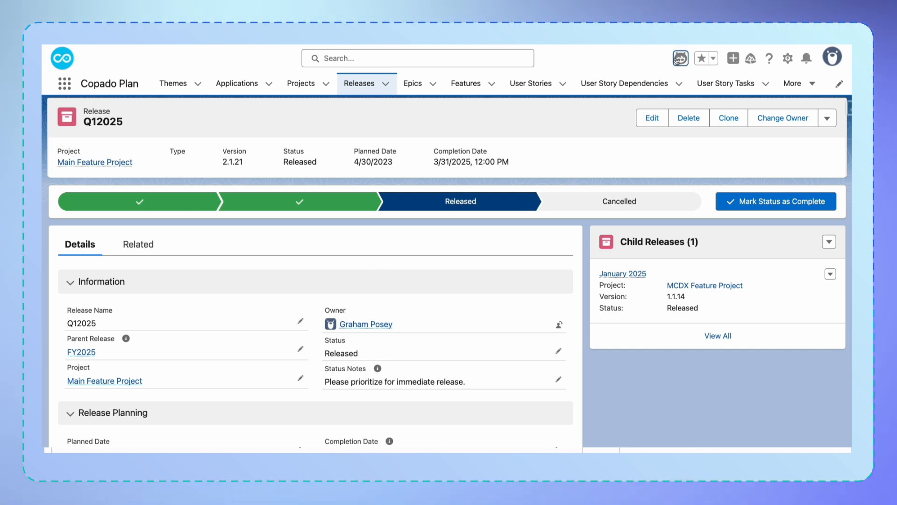
Step: Ask Agentforce 'Please generate release notes for this release' and open the generated Q12025 file
click(680, 58)
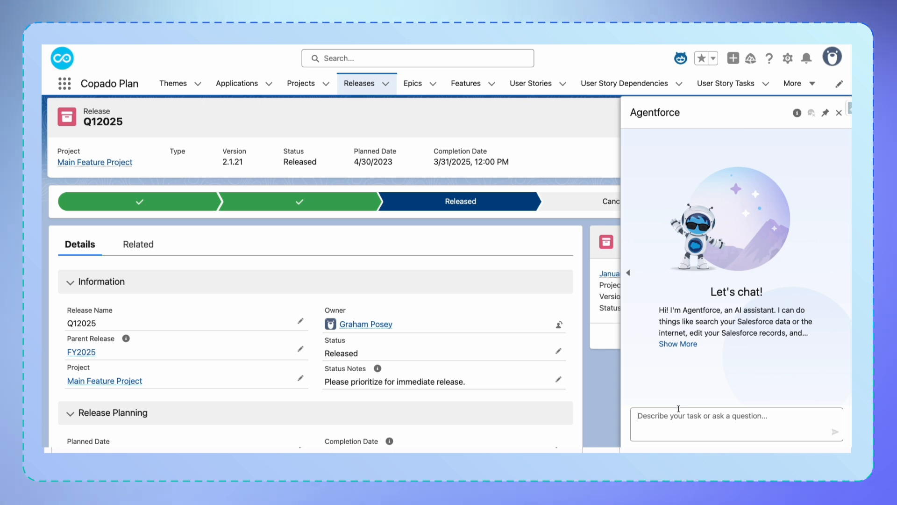
text(Please generate release notes for this release)
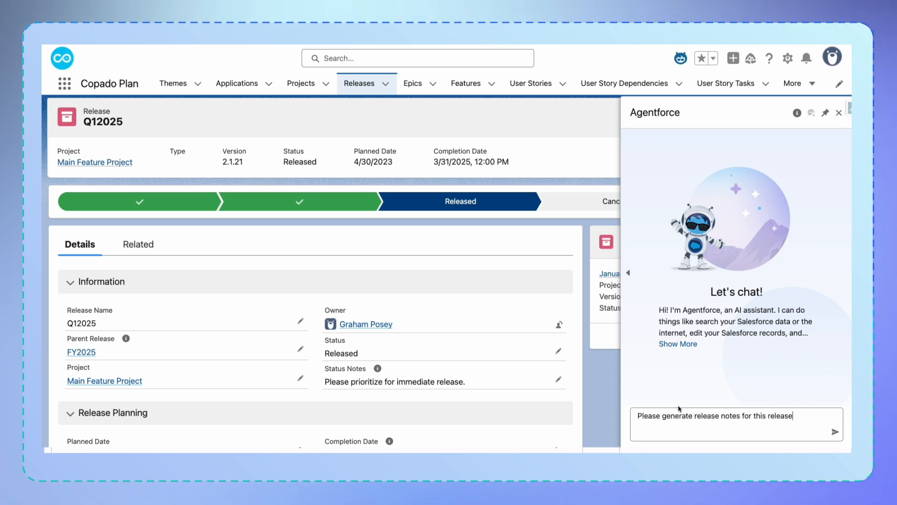
click(835, 432)
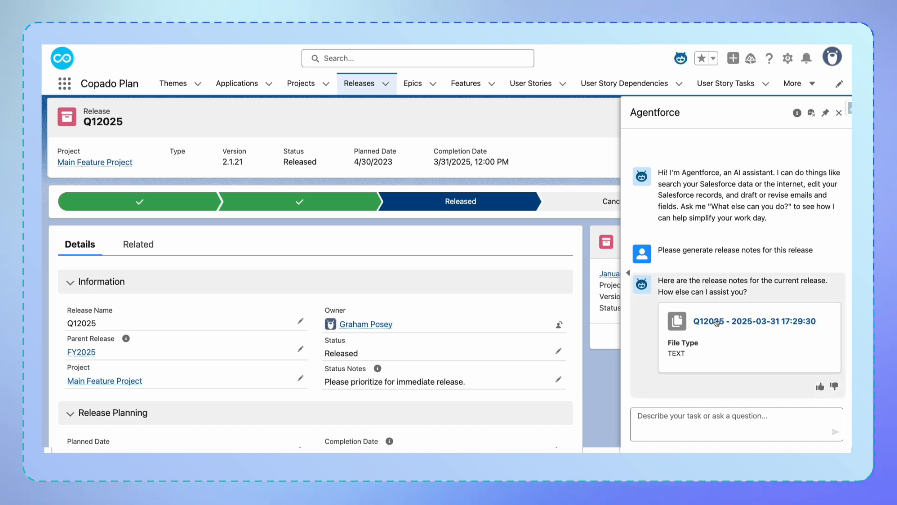
click(754, 321)
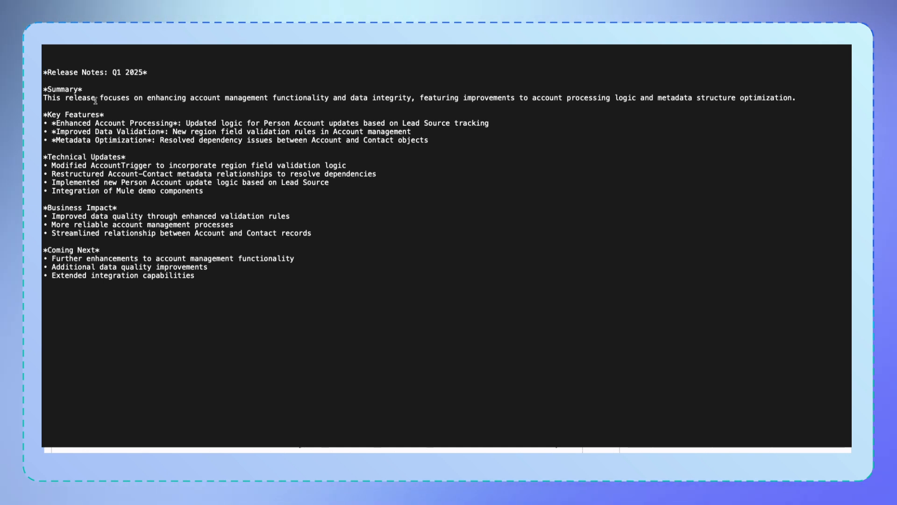
mouse_move(59, 113)
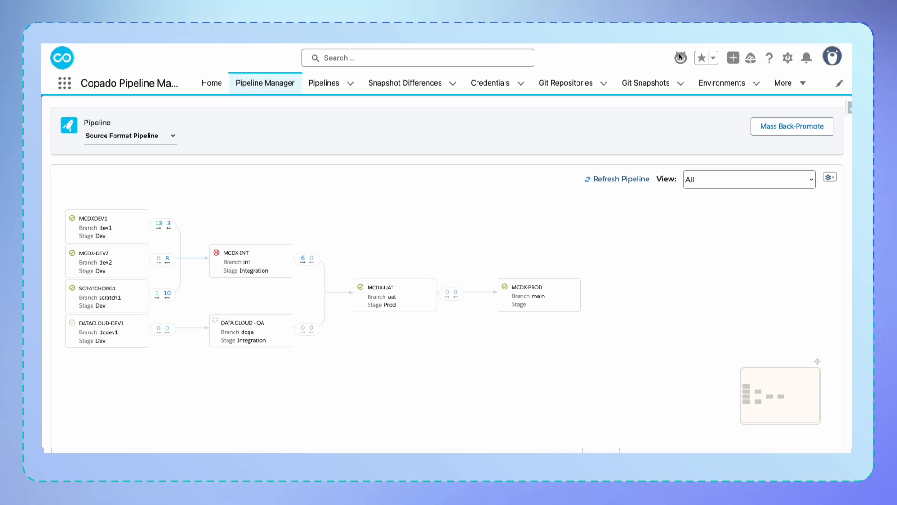
mouse_move(680, 57)
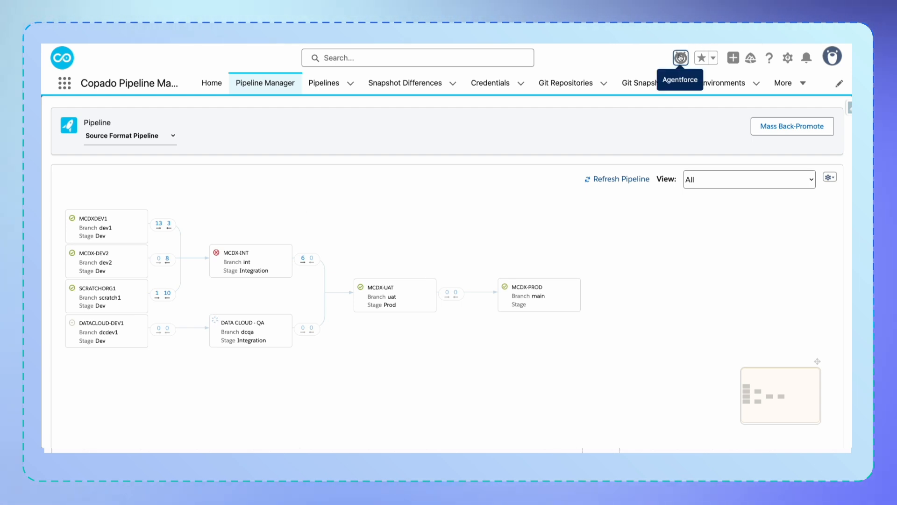
Step: Ask Agentforce 'What is a good sandbox strategy for a team of 10 developers?' and read its answer
click(680, 57)
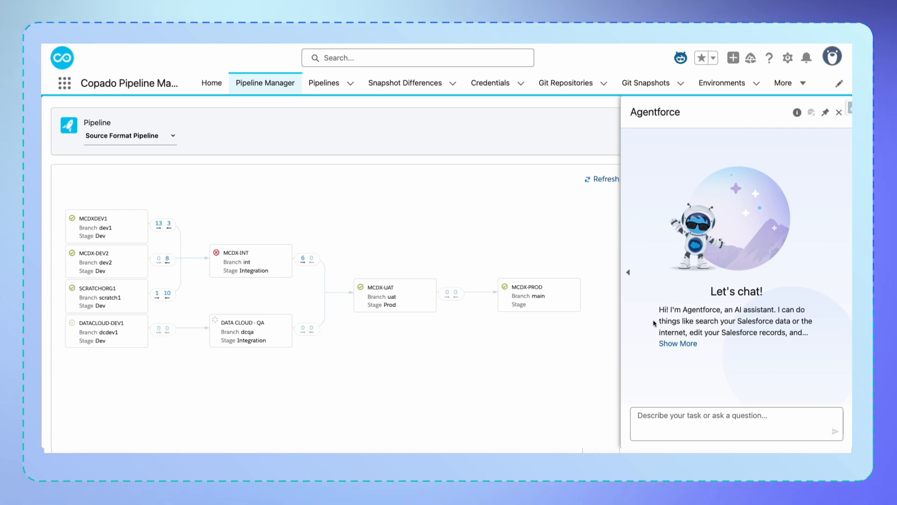
text(What is a good sandbox strategy for a team of 10 developers?)
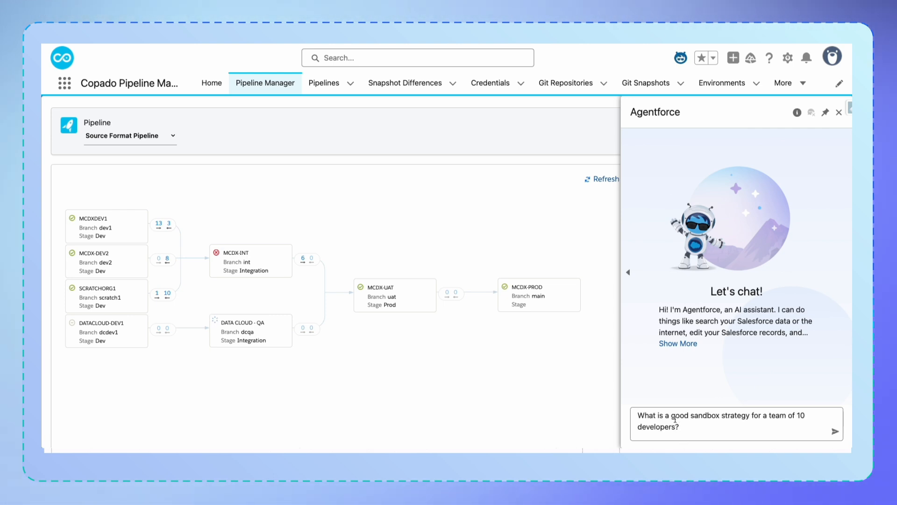
click(835, 431)
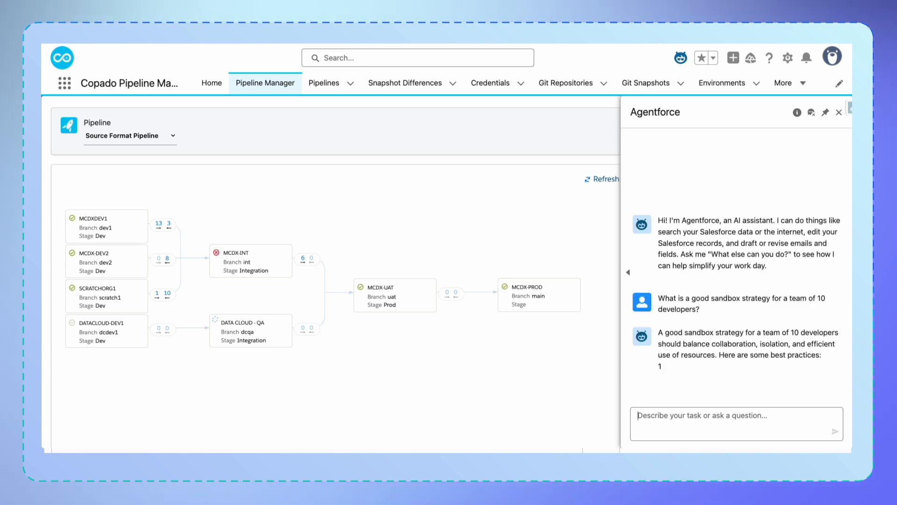
scroll(down, 3)
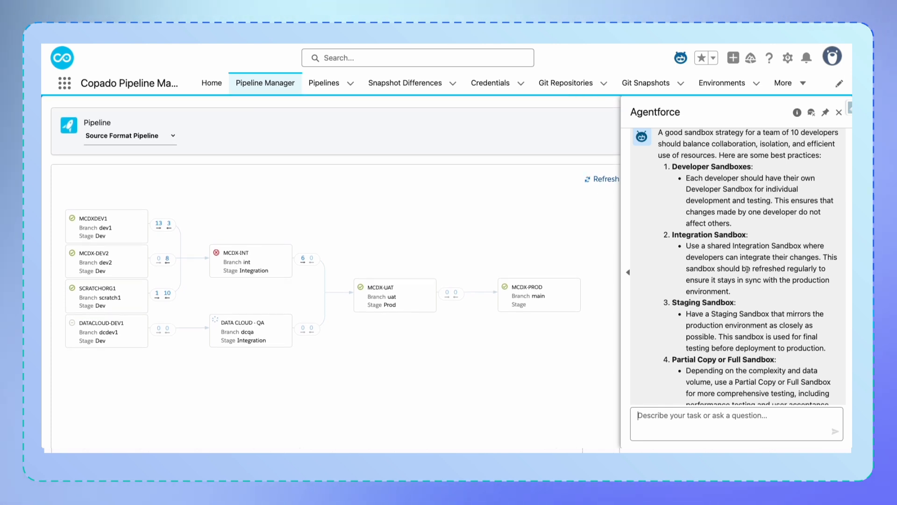
scroll(down, 3)
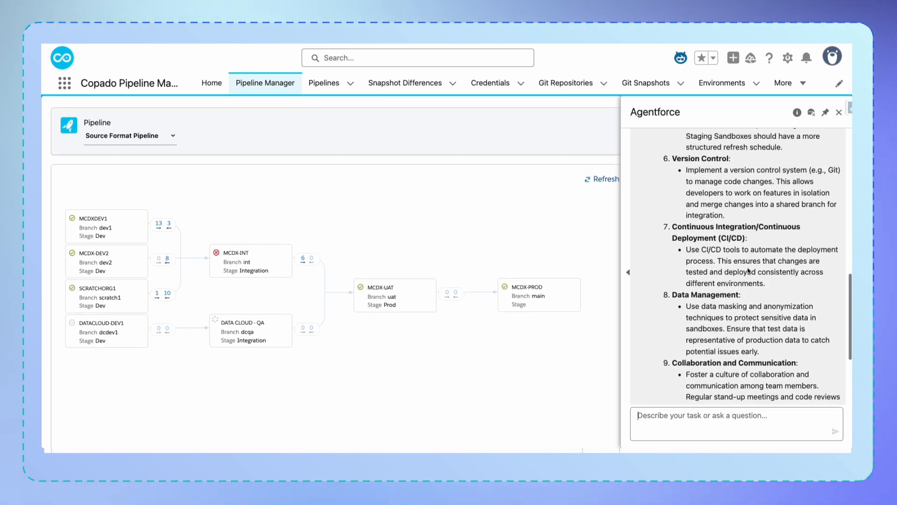
scroll(up, 3)
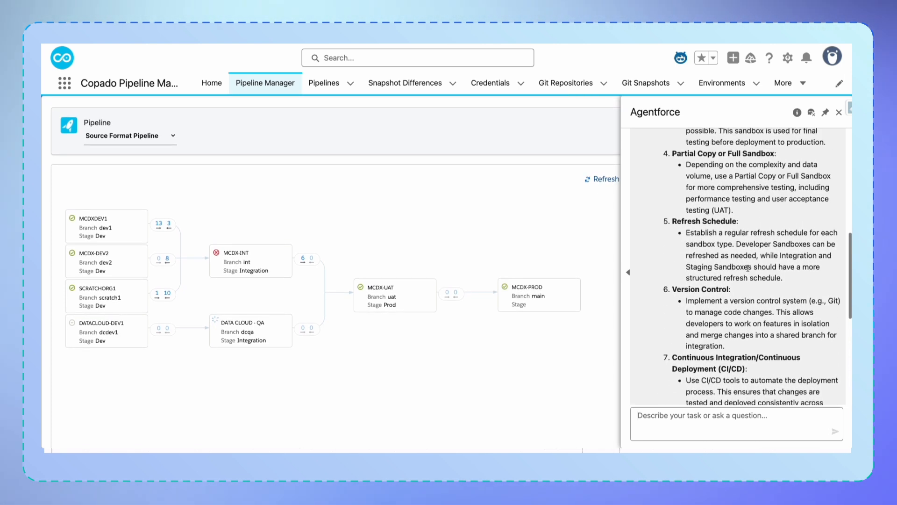
scroll(up, 3)
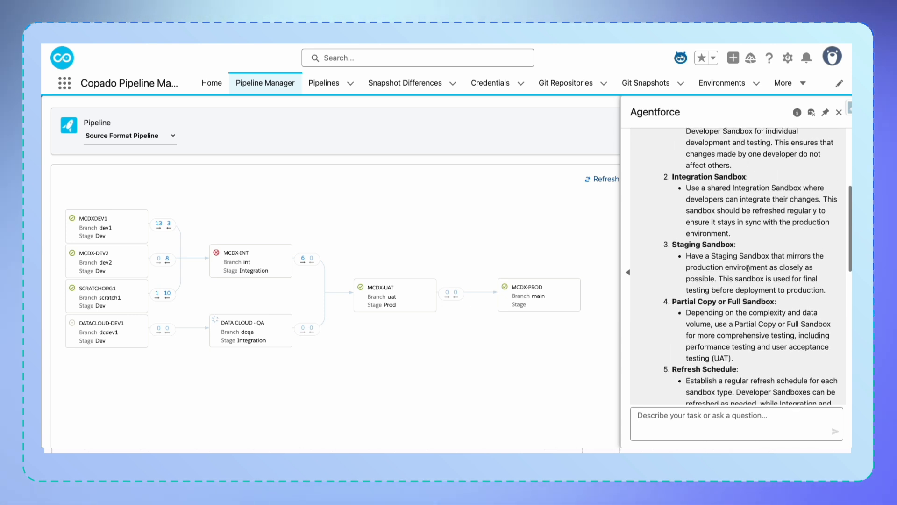